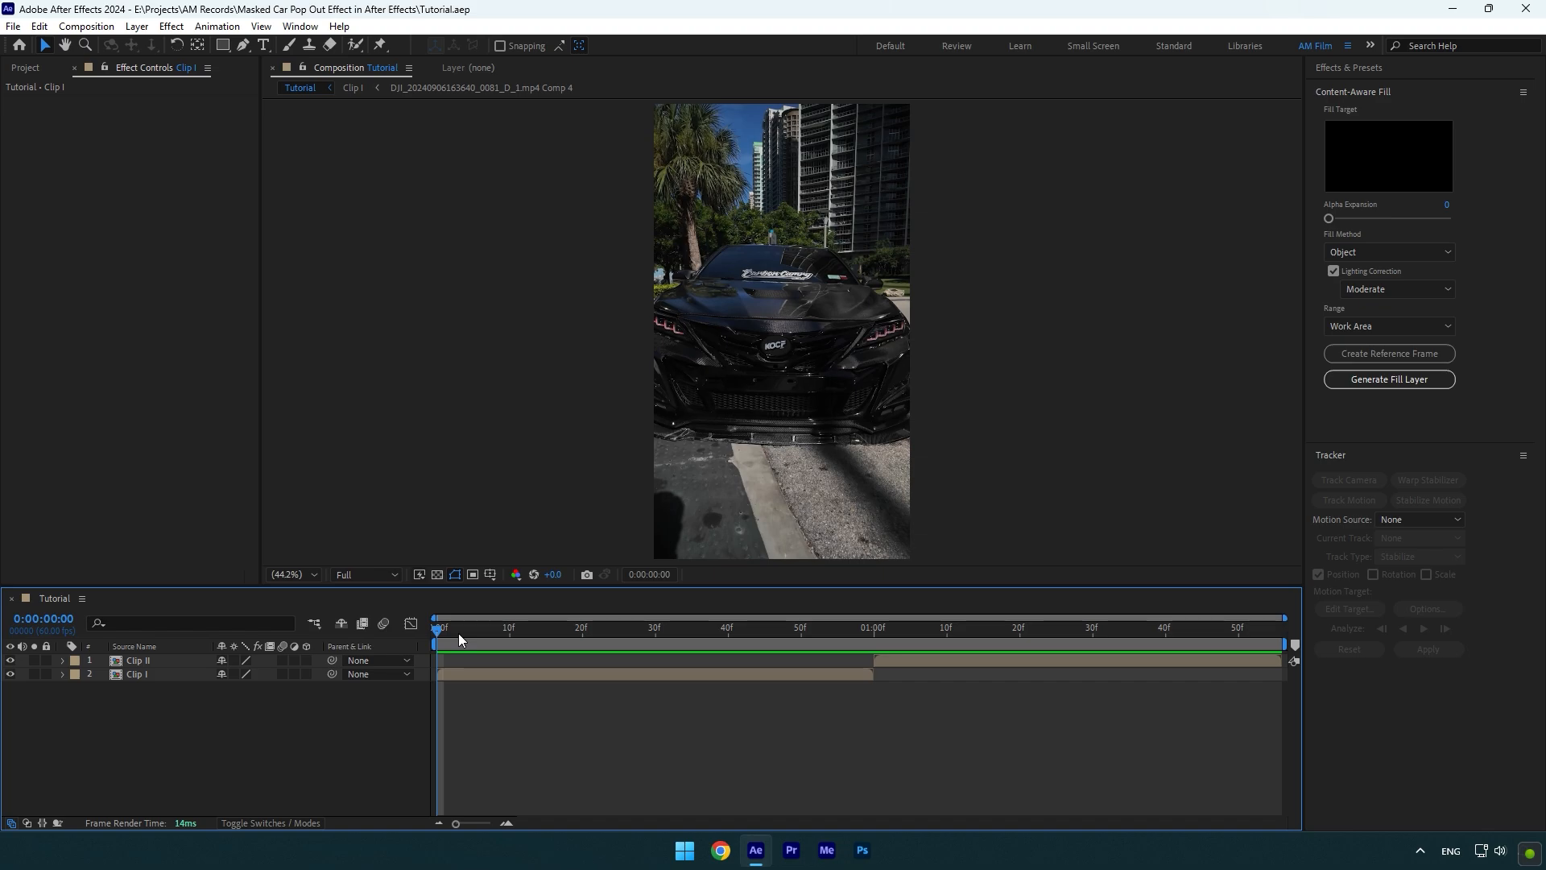
Make copies of Clip II at 1:00 and freeze-frame one copy via Time > Freeze Frame.
key("ctrl+d")
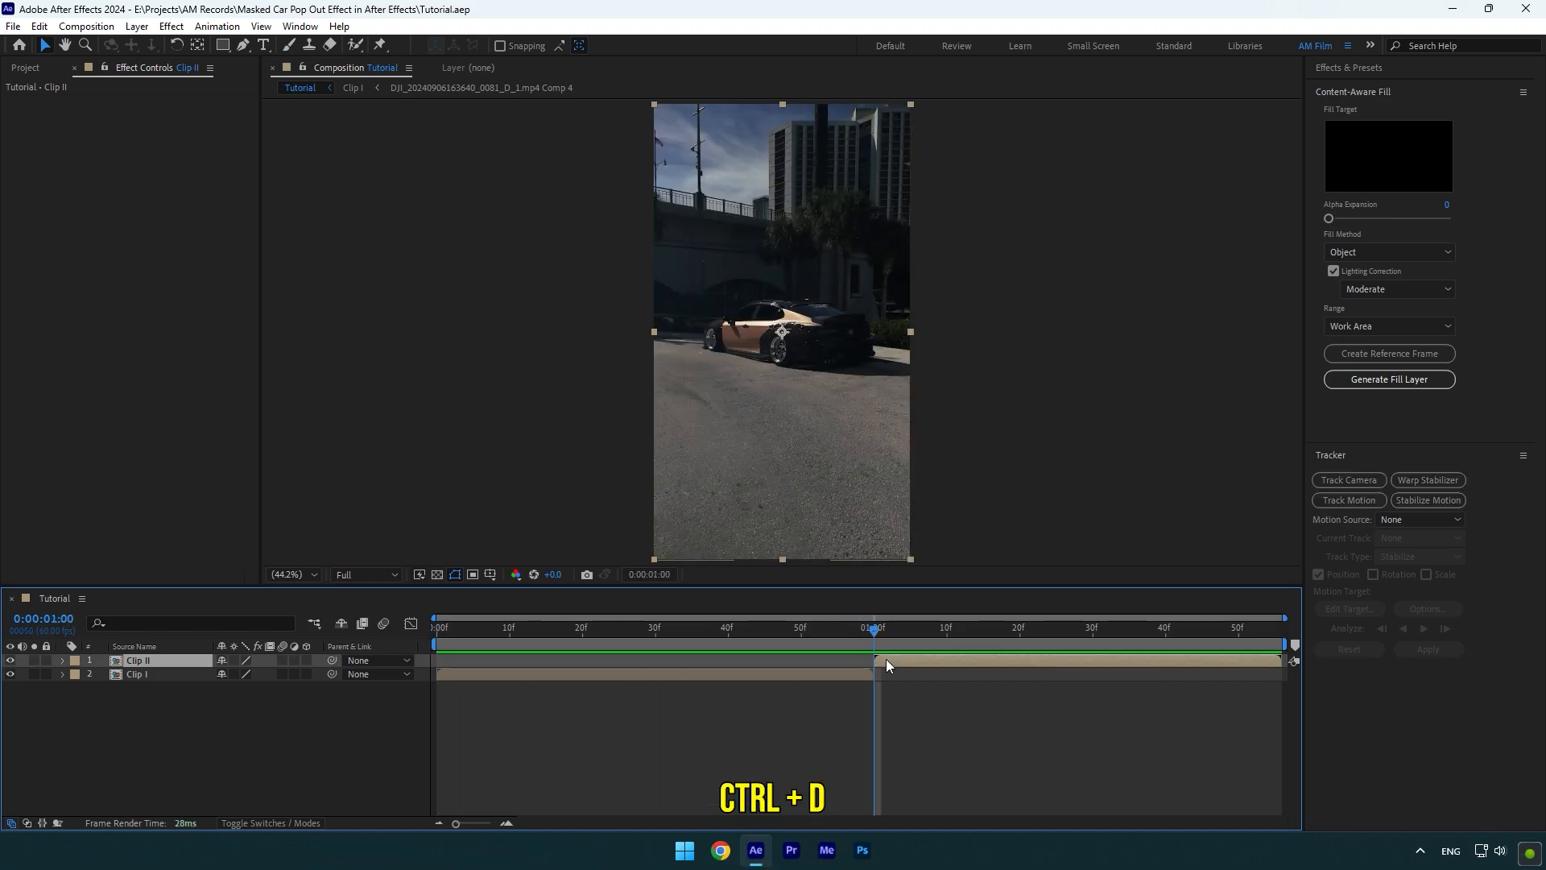
key("ctrl+d")
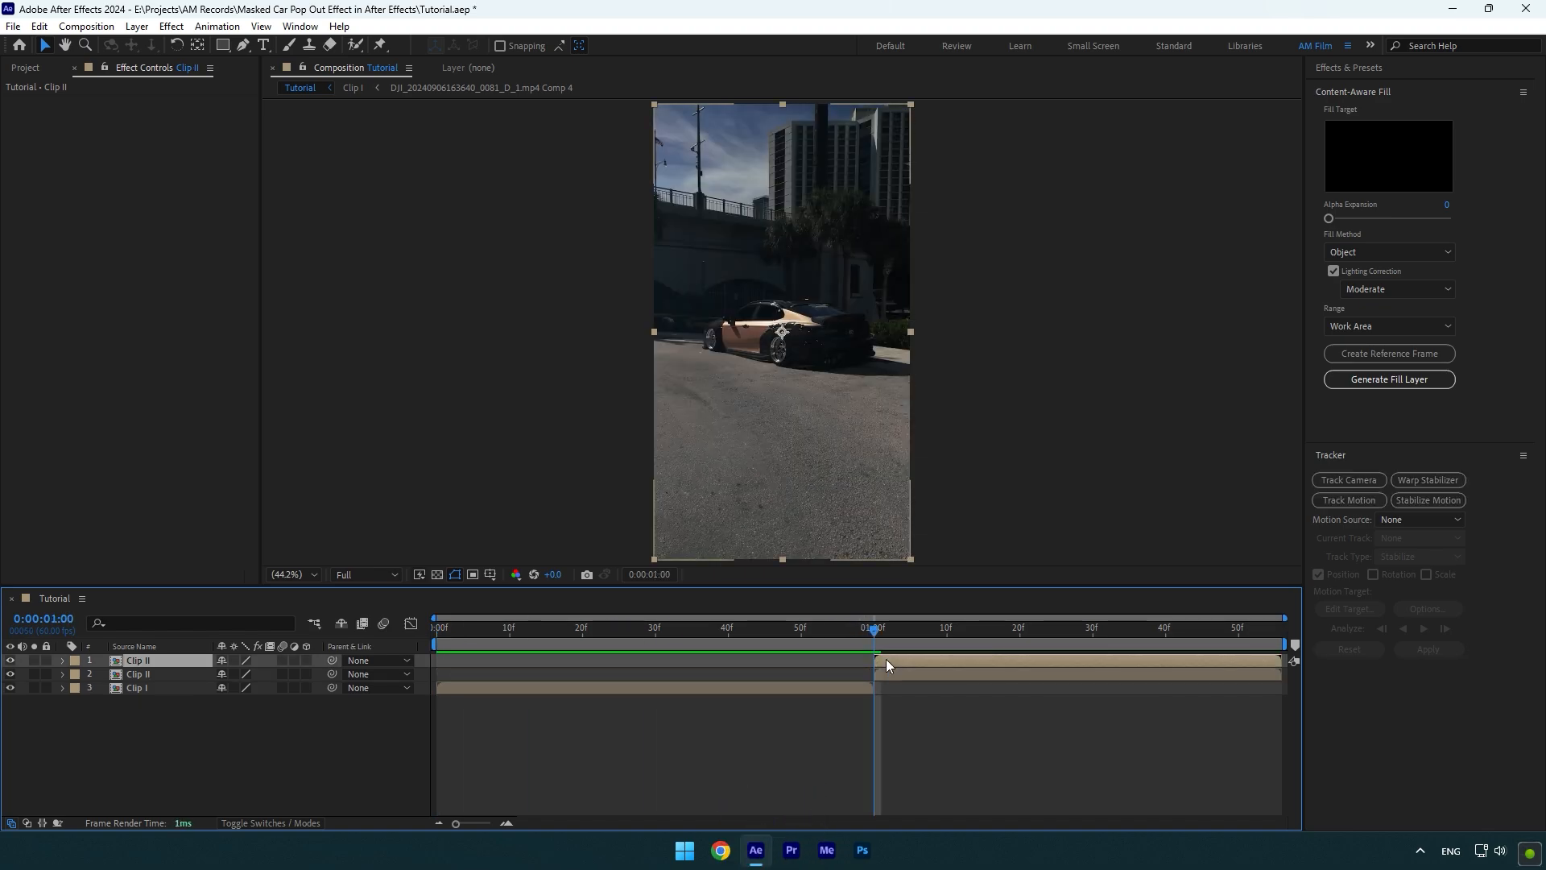
right_click(885, 665)
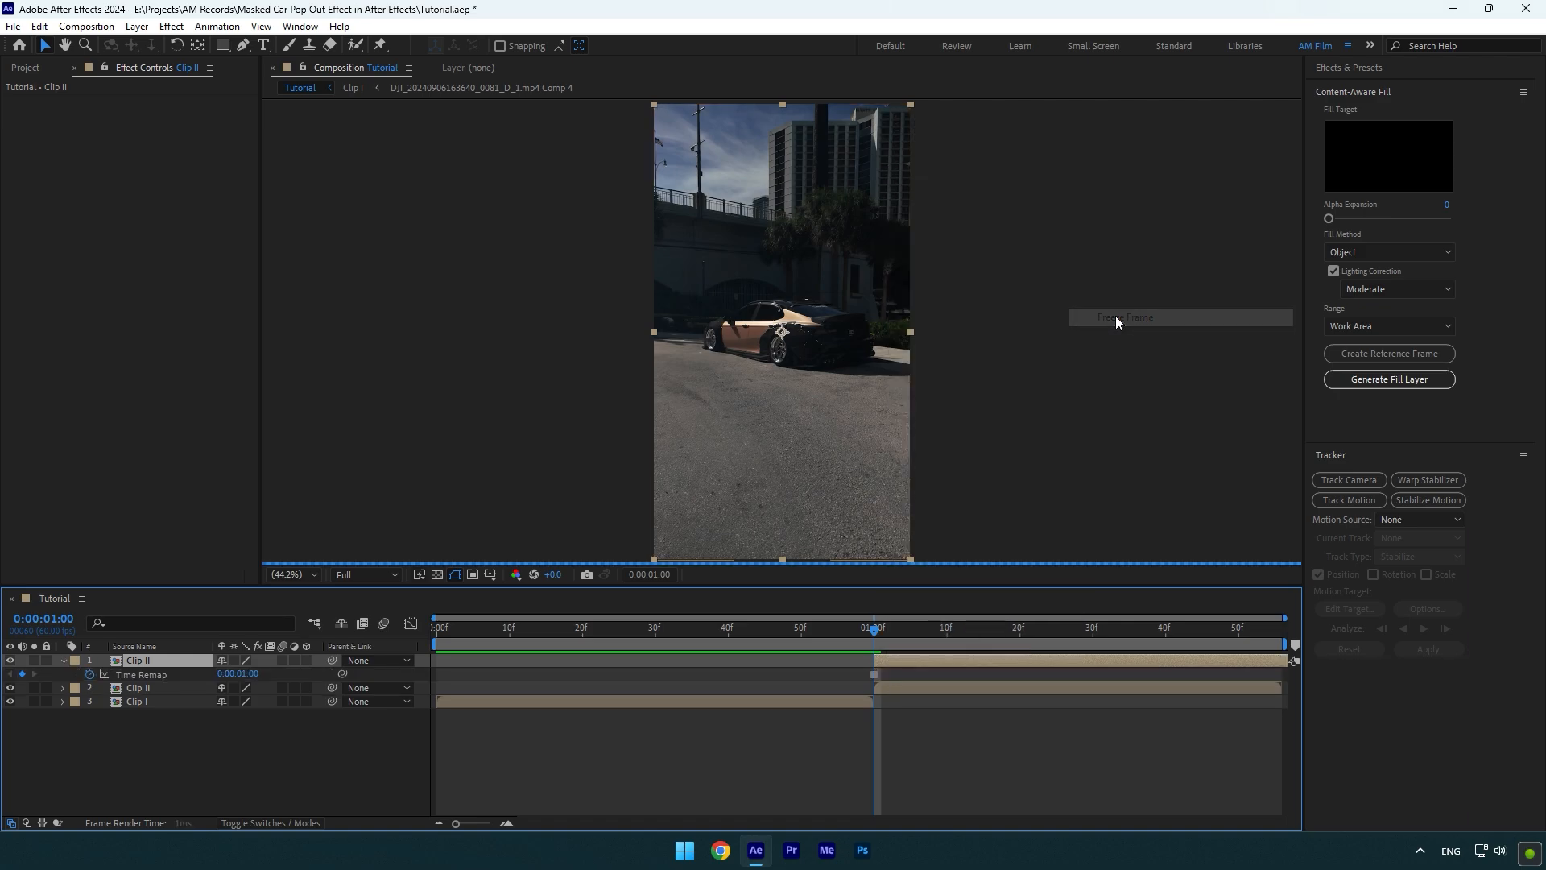
key("ctrl+pageup")
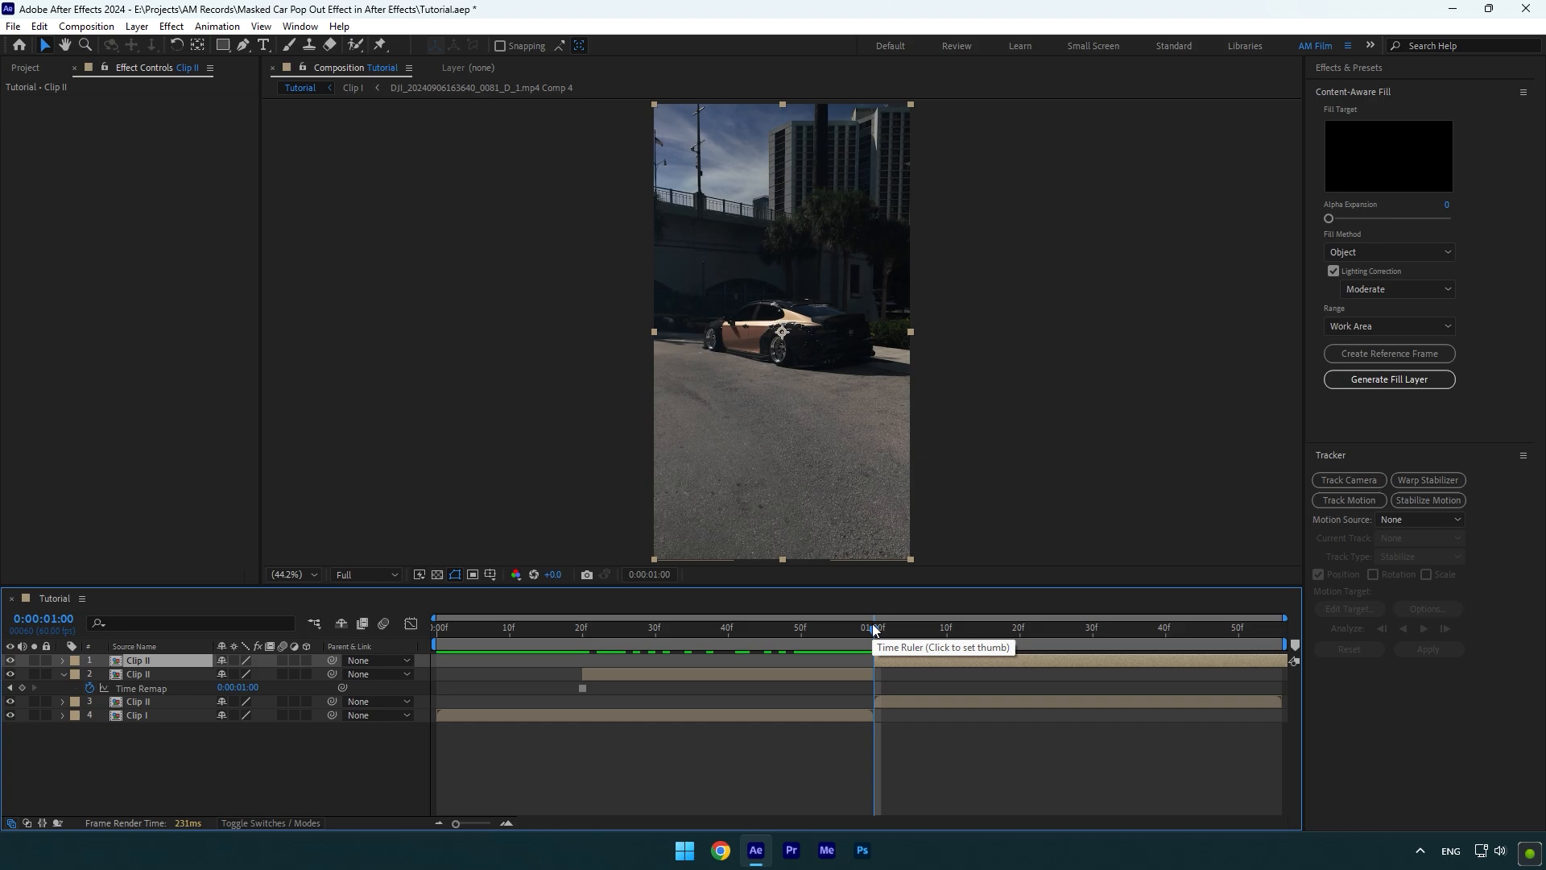
Outline the car on the frozen Clip II layer with a Pen mask.
left_click(749, 628)
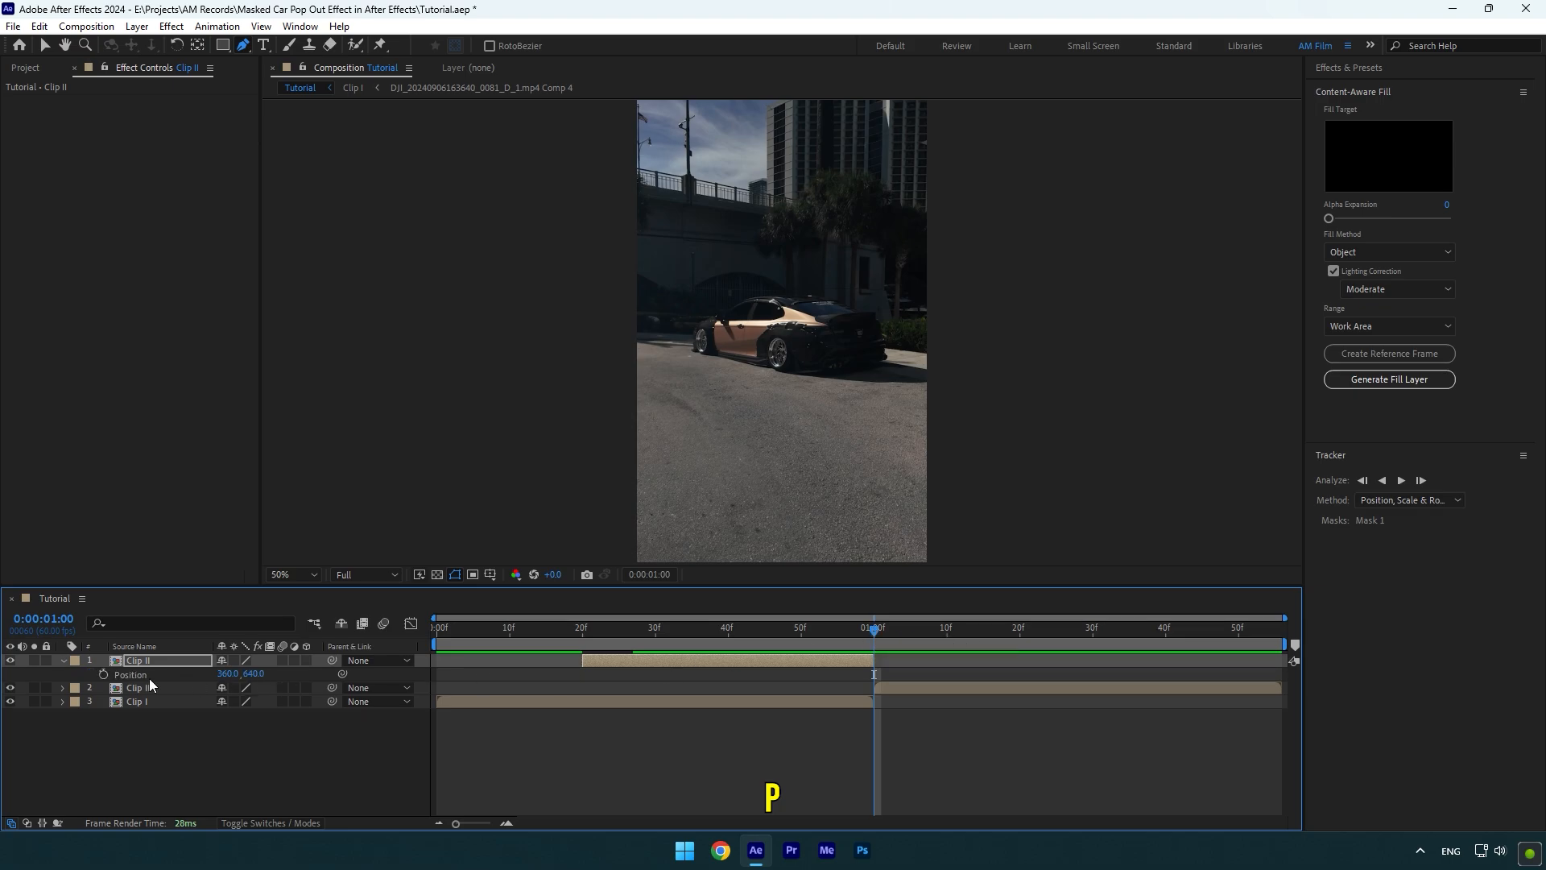
Keyframe Position and Scale so the car starts small and low at 20f and rises by 40f.
left_click(104, 675)
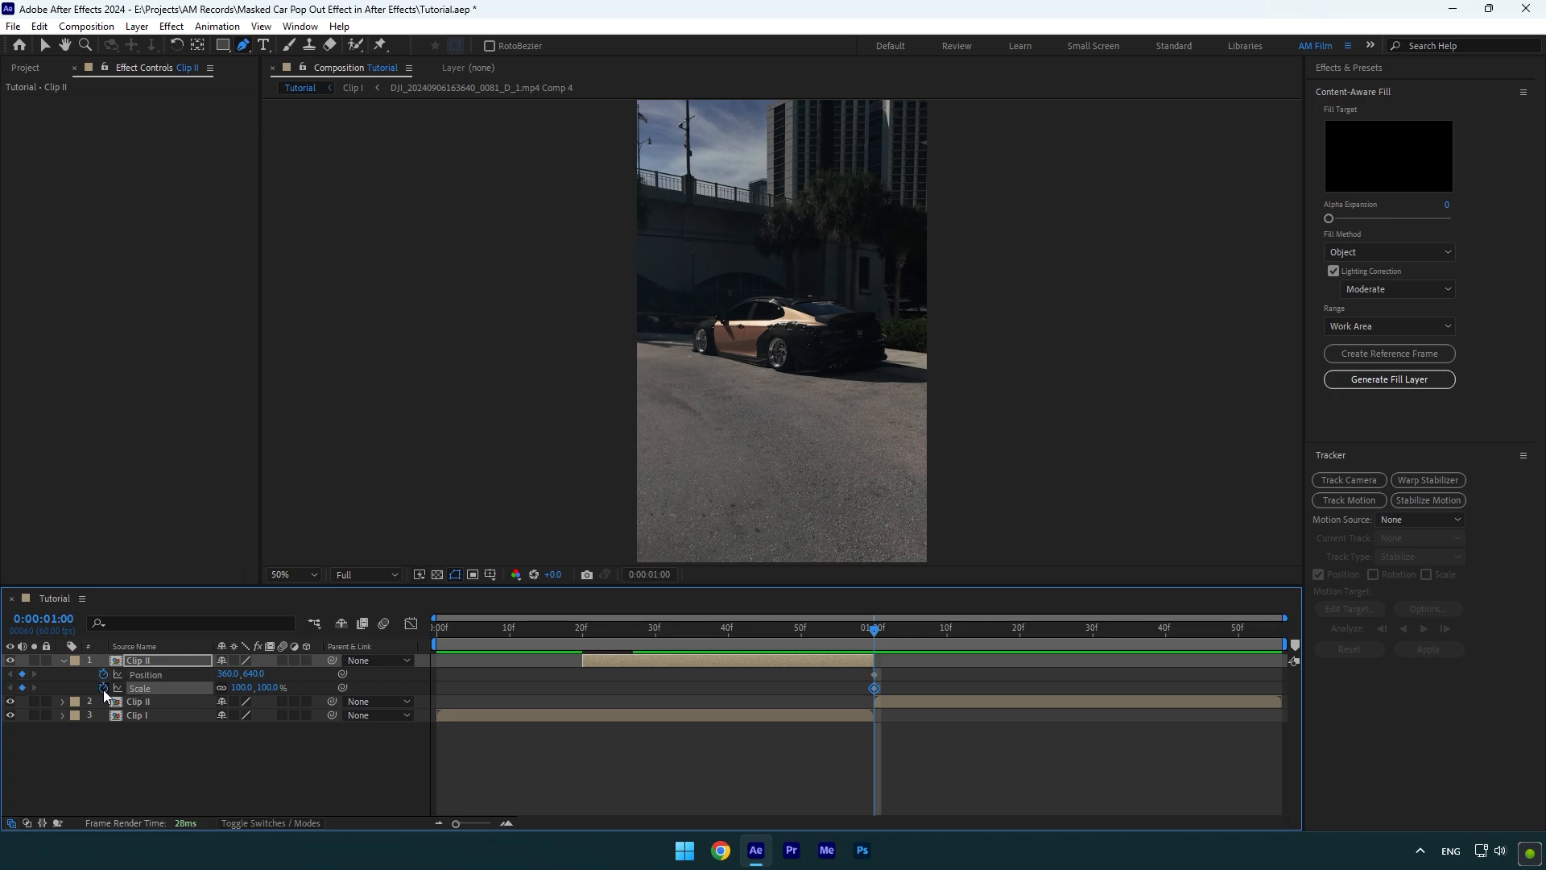
left_click(683, 627)
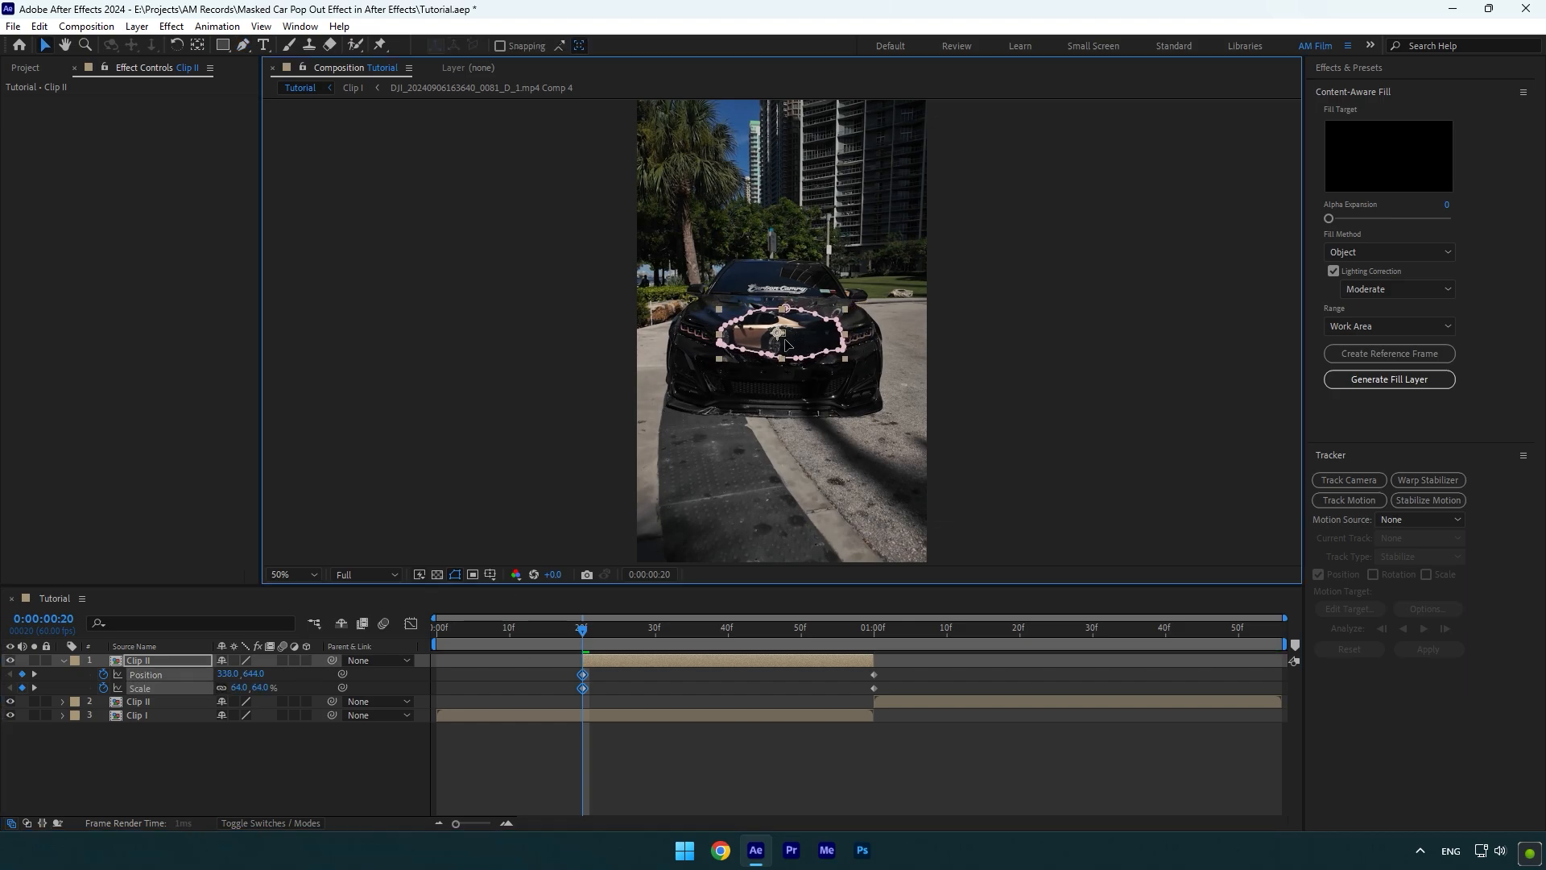
left_click_drag(783, 335, 763, 388)
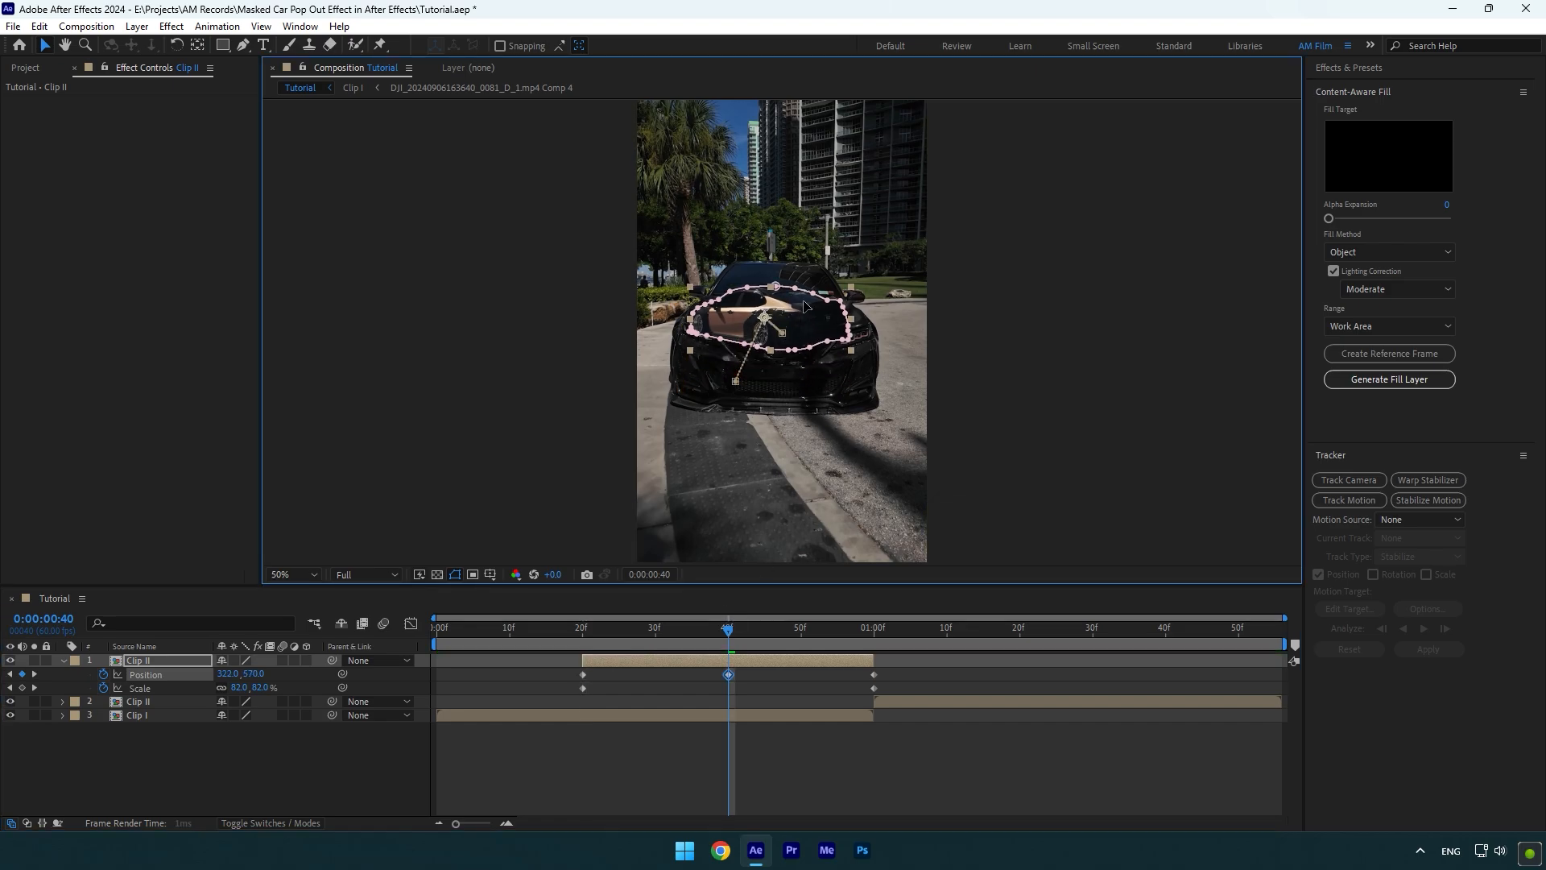
left_click_drag(780, 315, 782, 158)
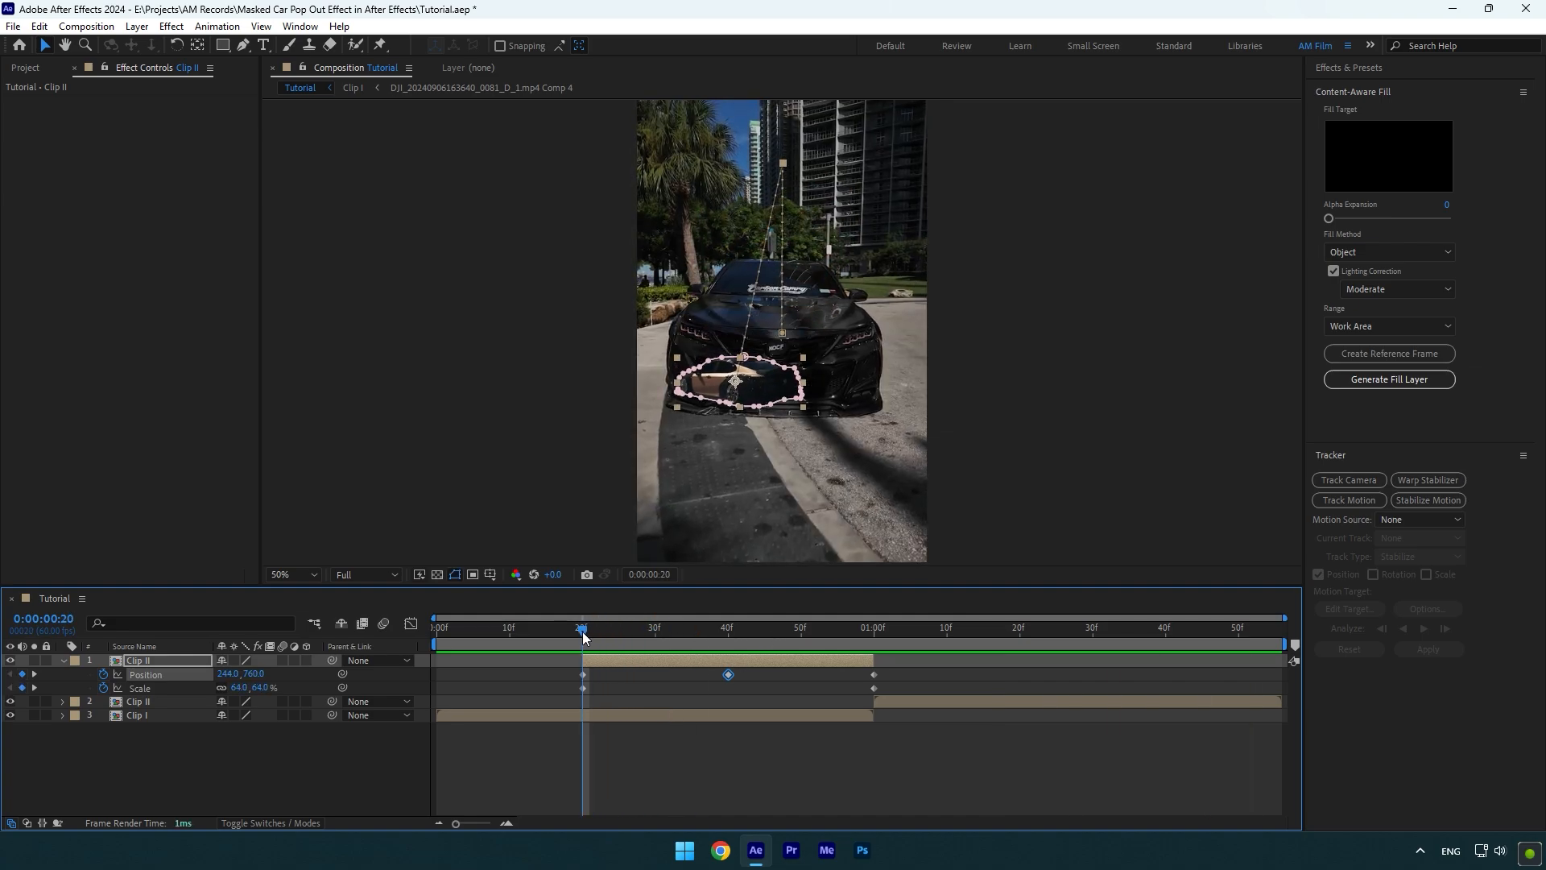
mouse_move(570, 663)
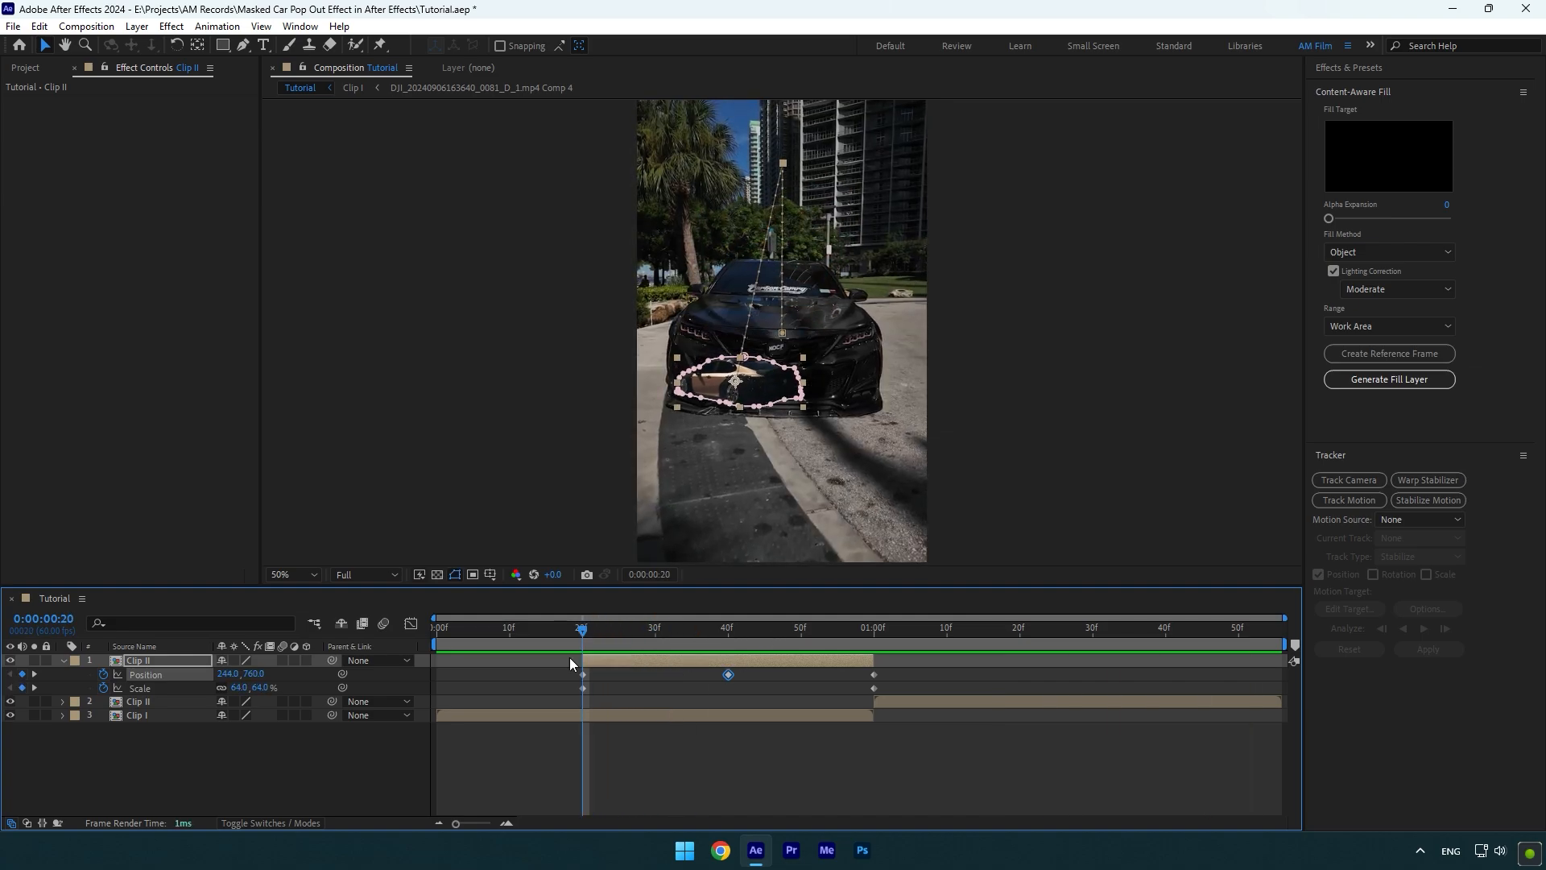
Easy Ease the car's keyframes and reshape the speed curve in the Graph Editor.
key("f9")
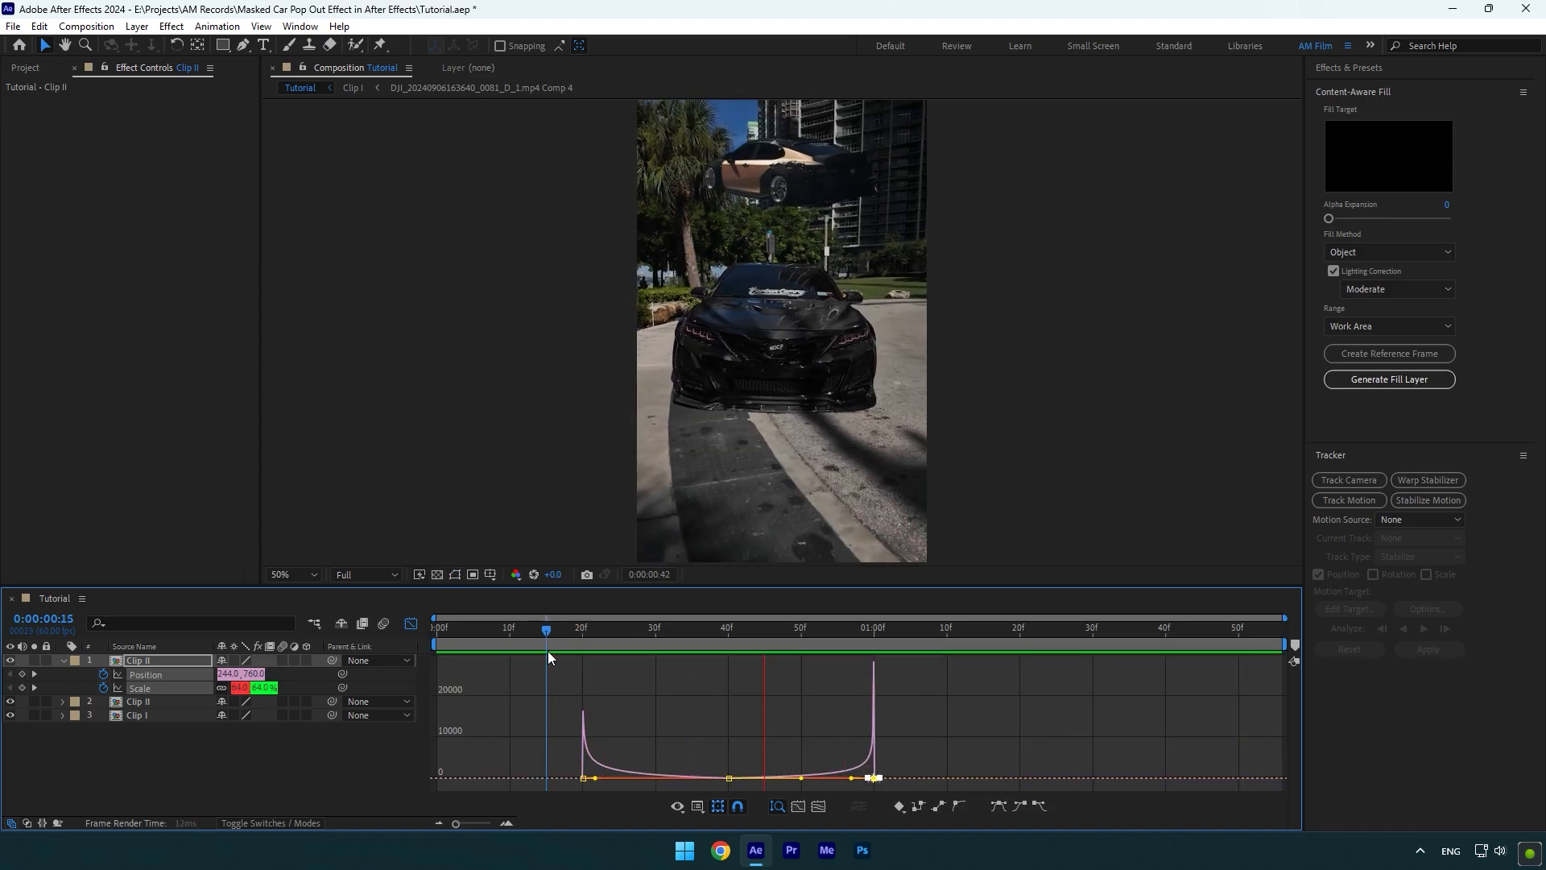
left_click(741, 627)
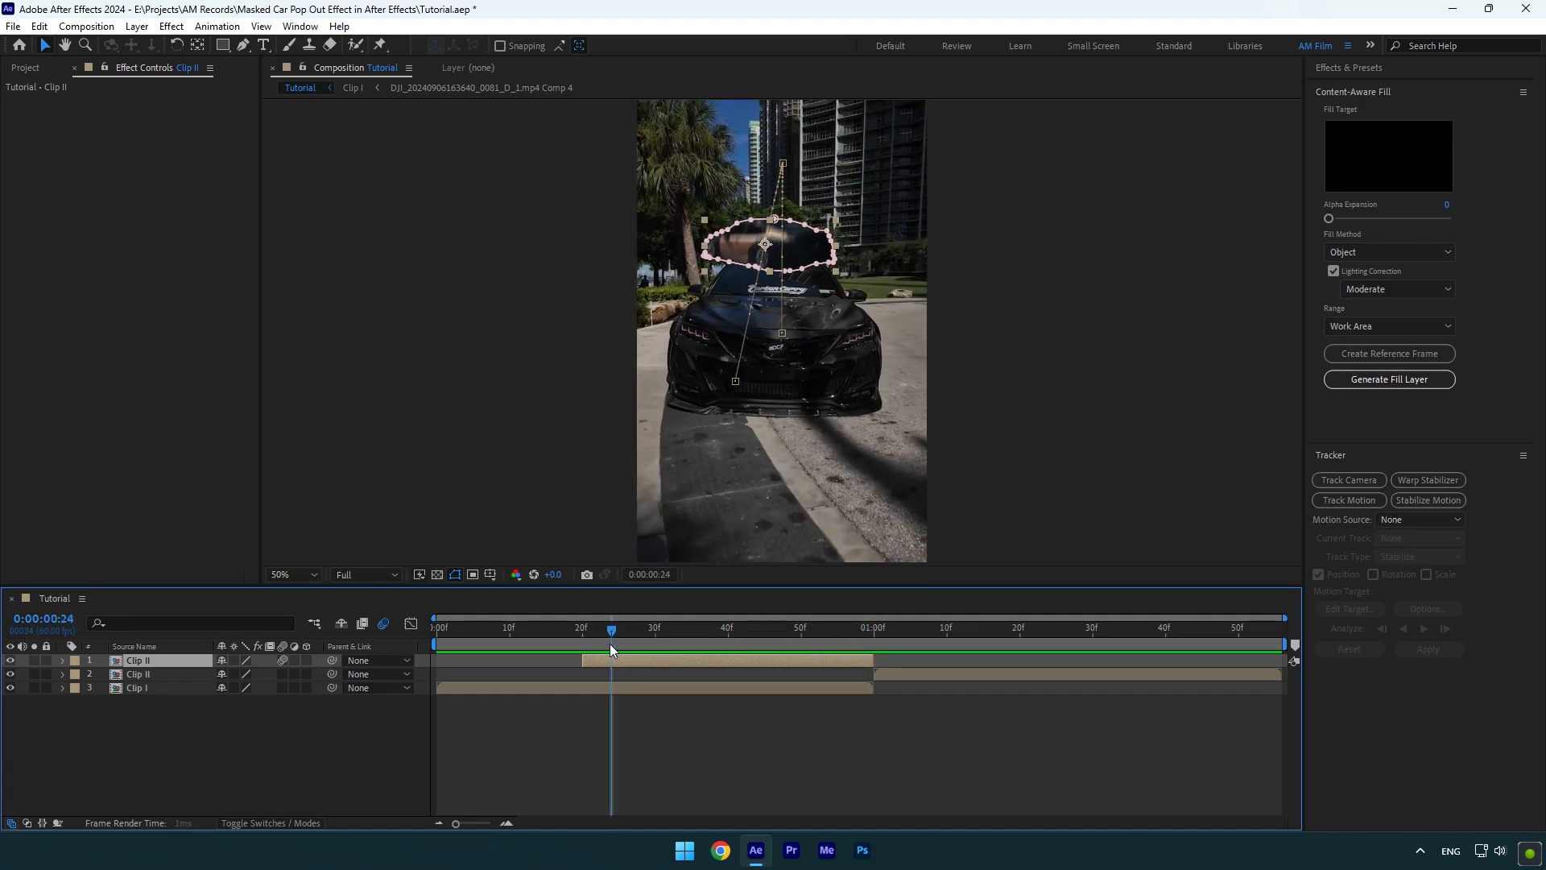
Copy Clip I and name the duplicate 'Car only' for the Camry roto.
key("ctrl+d")
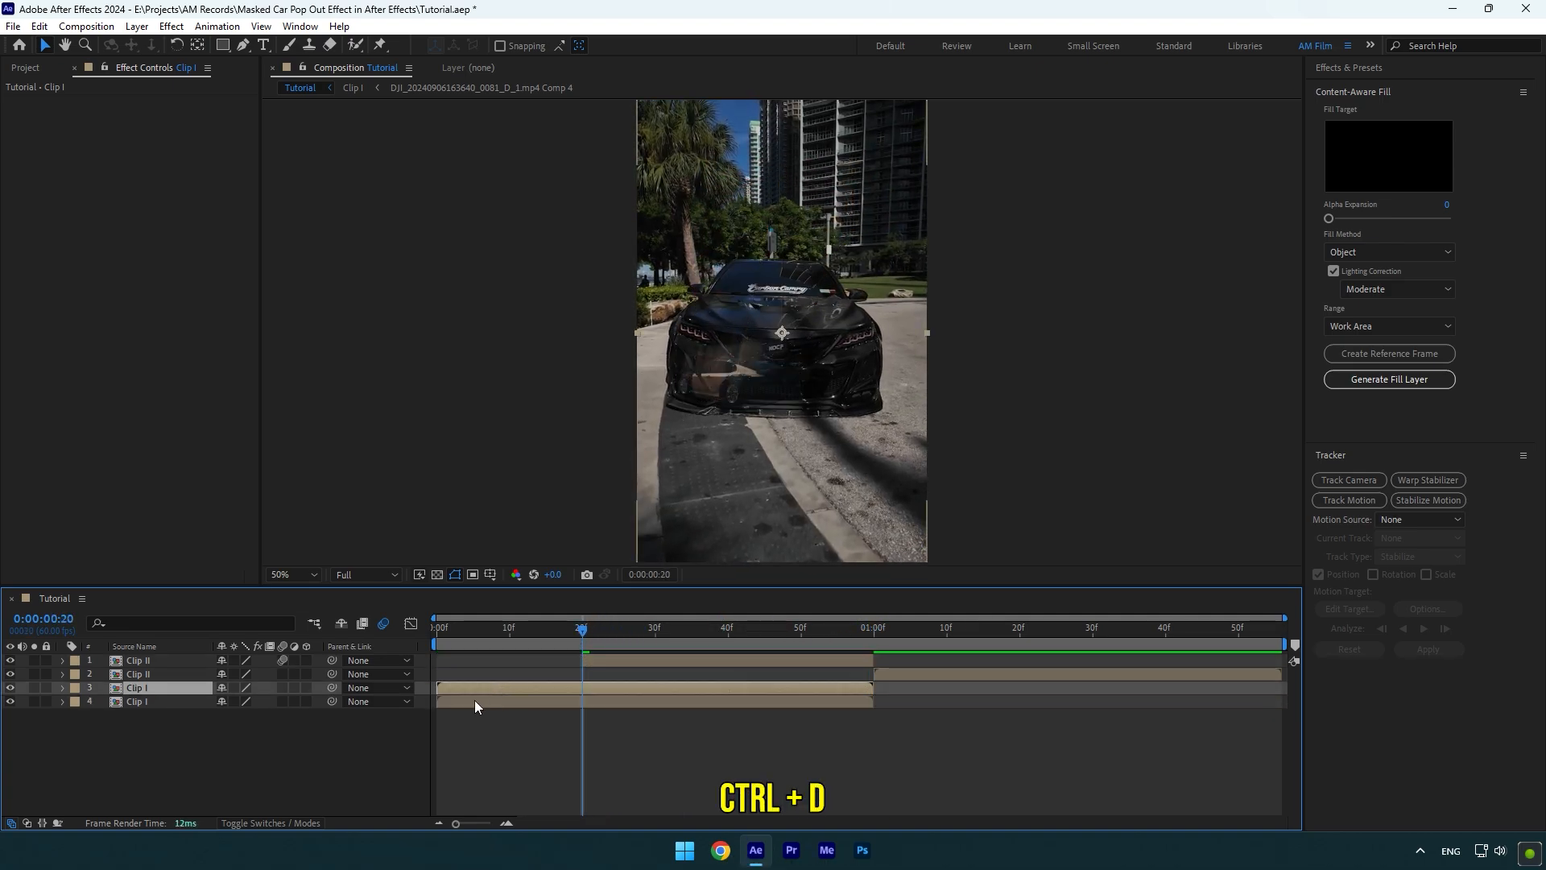
type("Car only")
type("10")
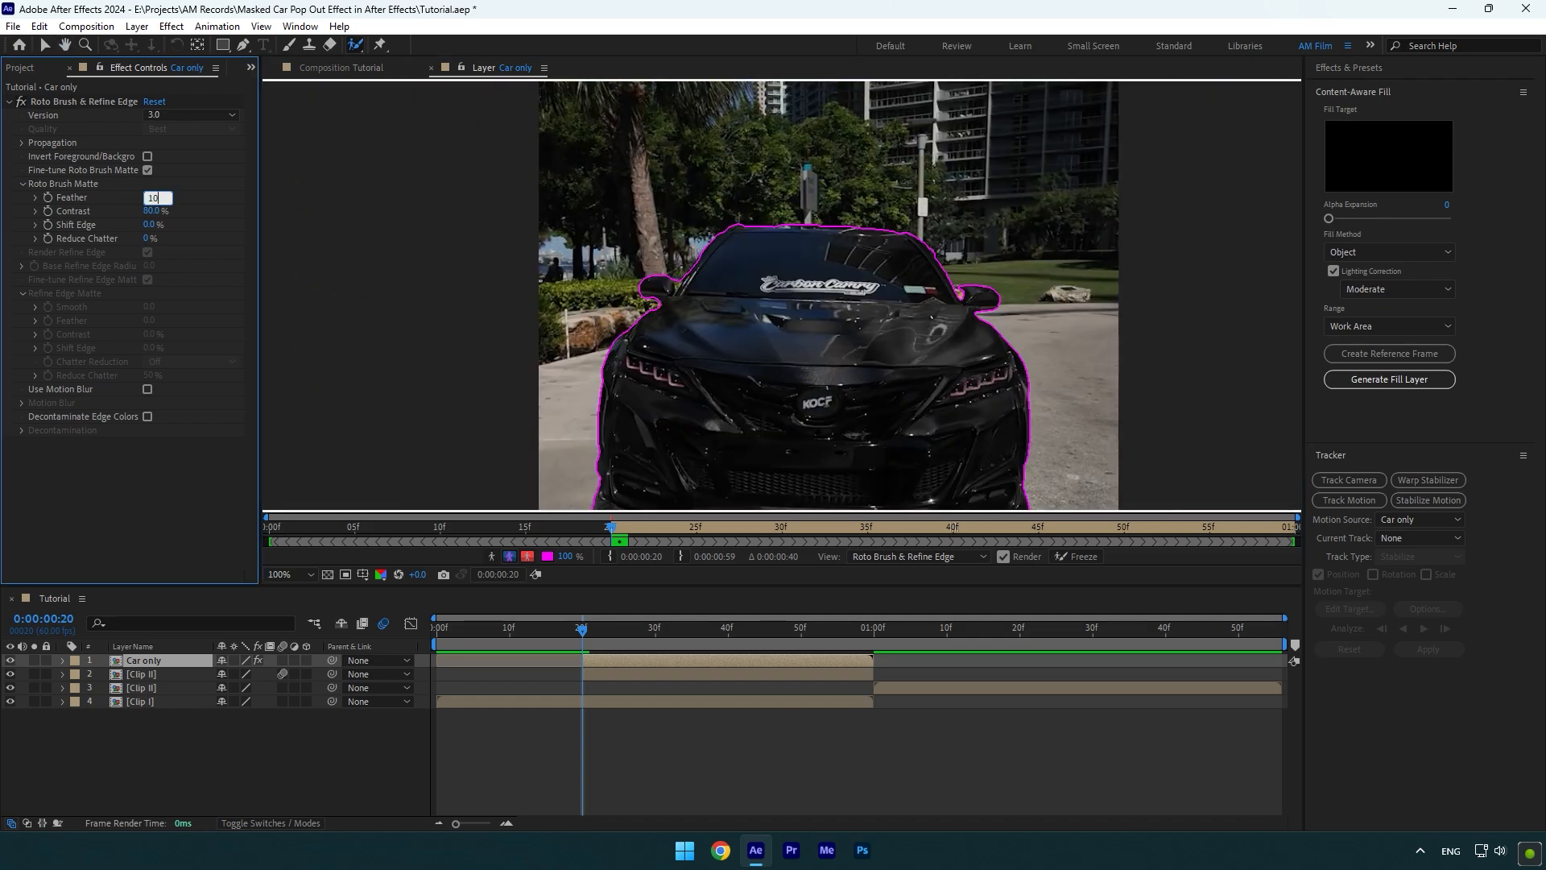
Confirm the matte feather of 10 and check the Camry over the rising car at a later frame.
left_click(1076, 556)
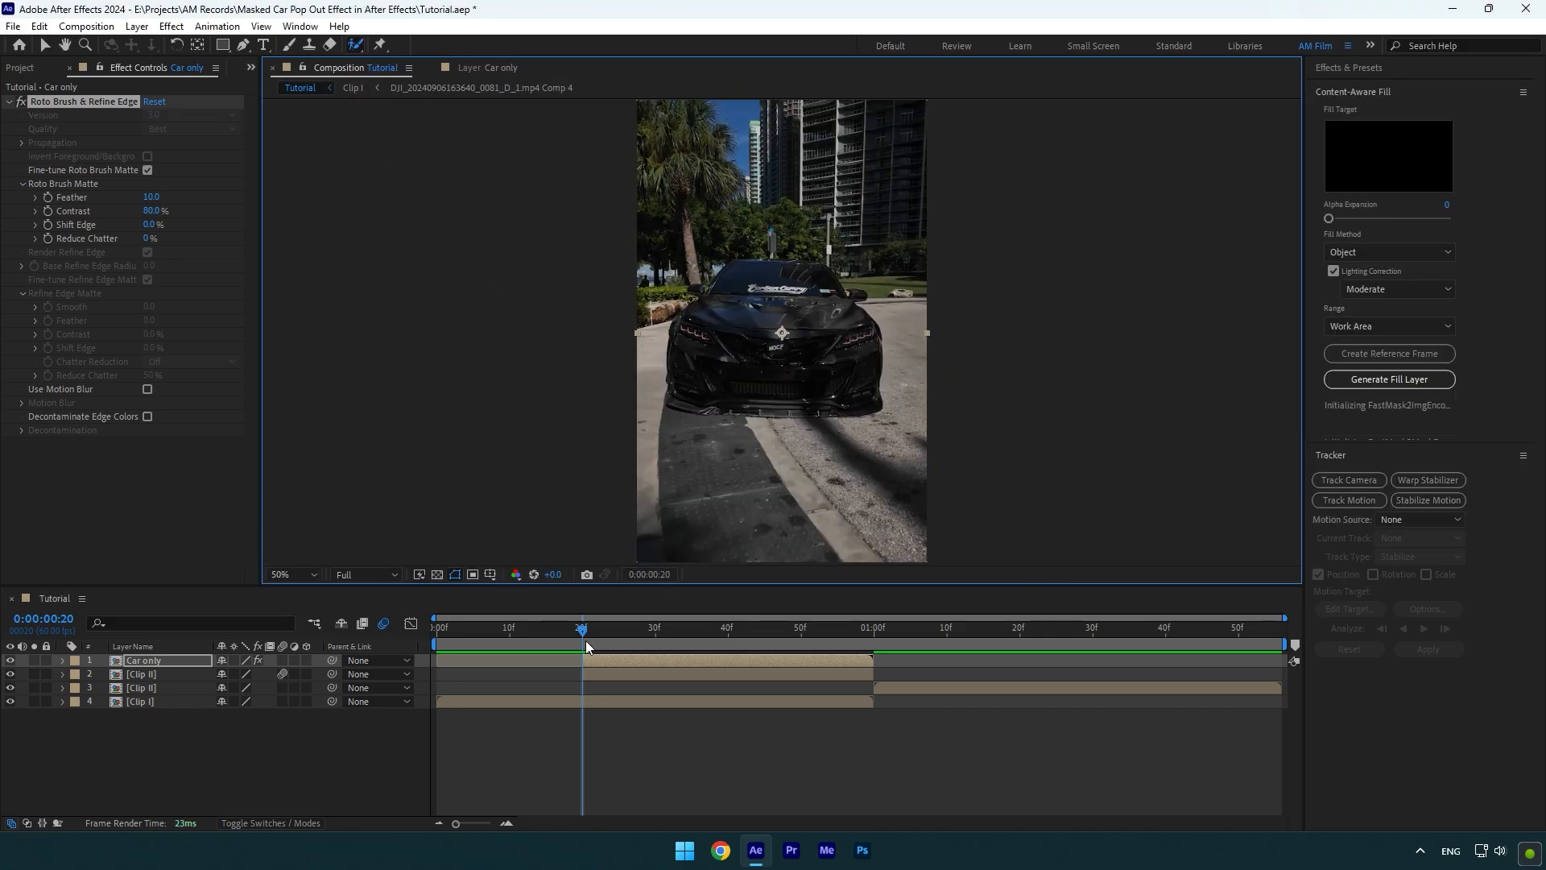
left_click(708, 628)
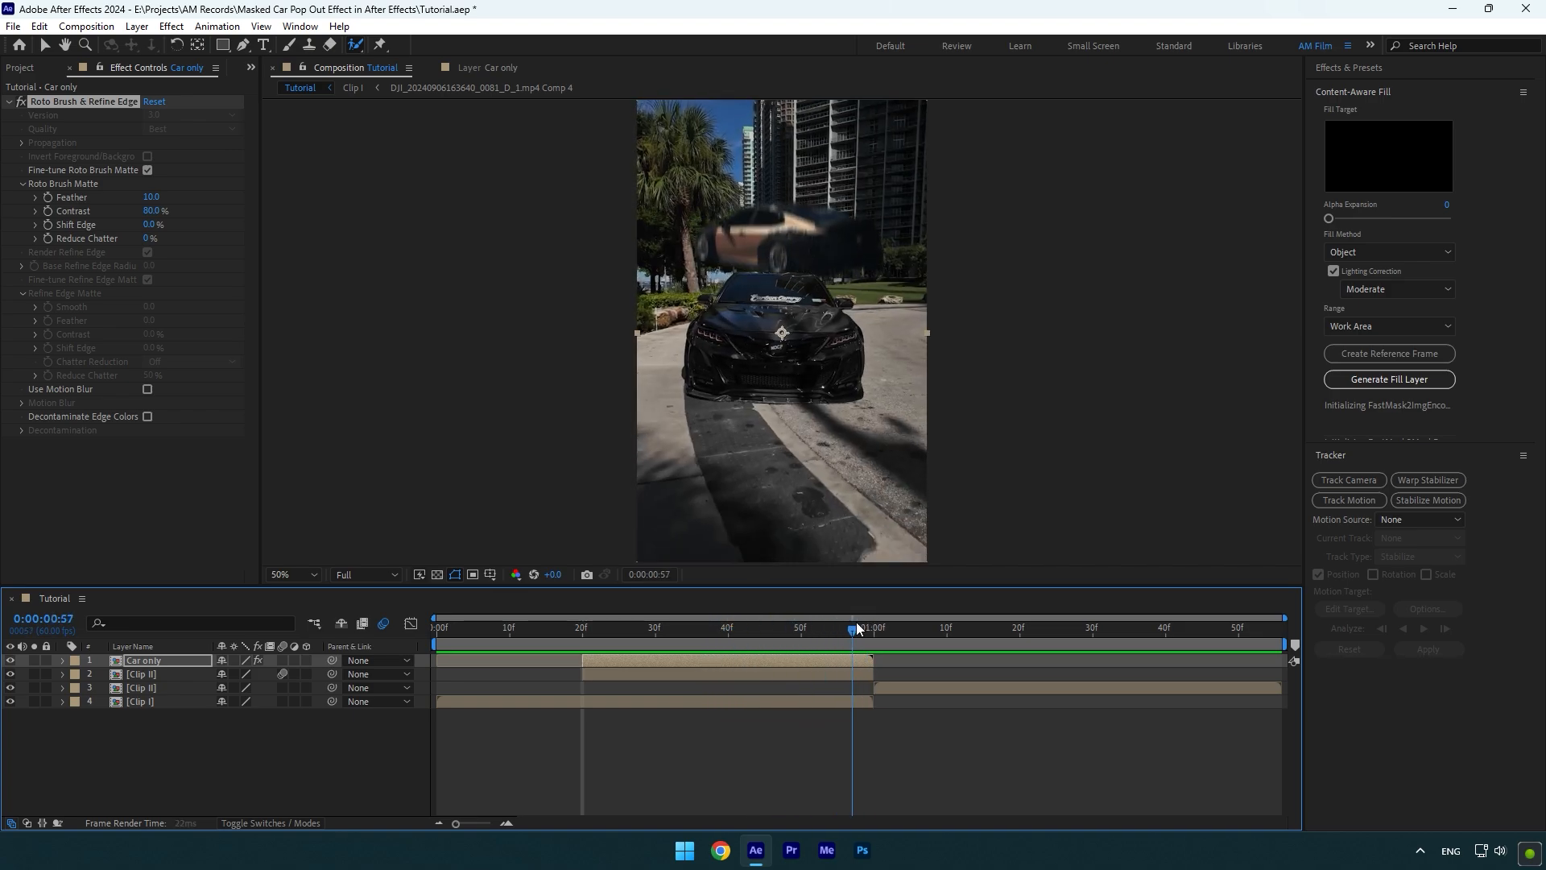
End the Car only layer a few frames before 1:00 and preview the pop-out from 20f.
left_click(845, 626)
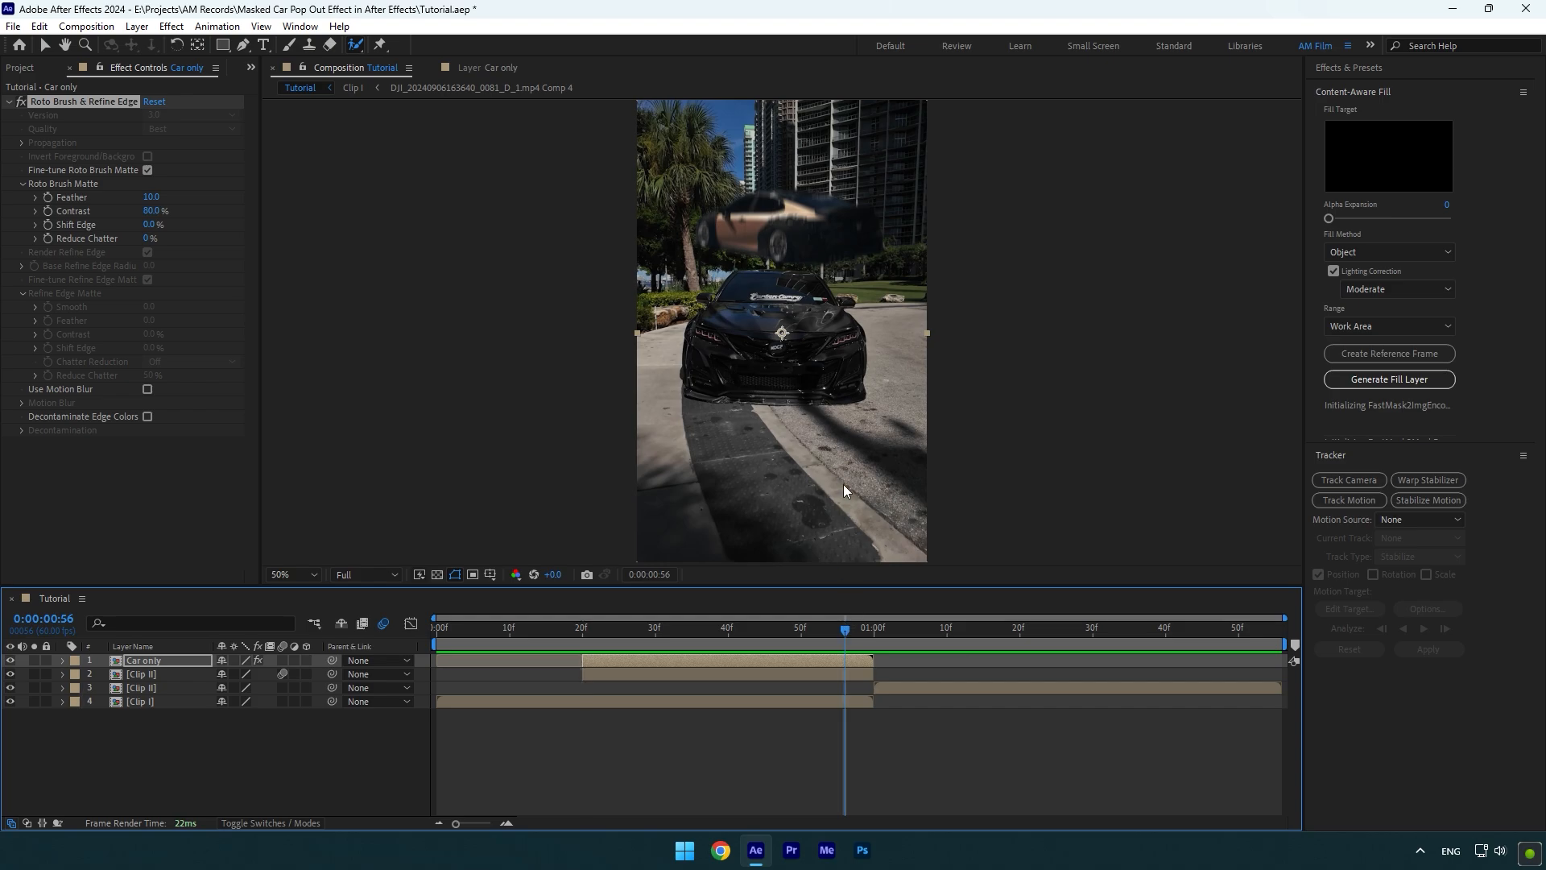
left_click(289, 573)
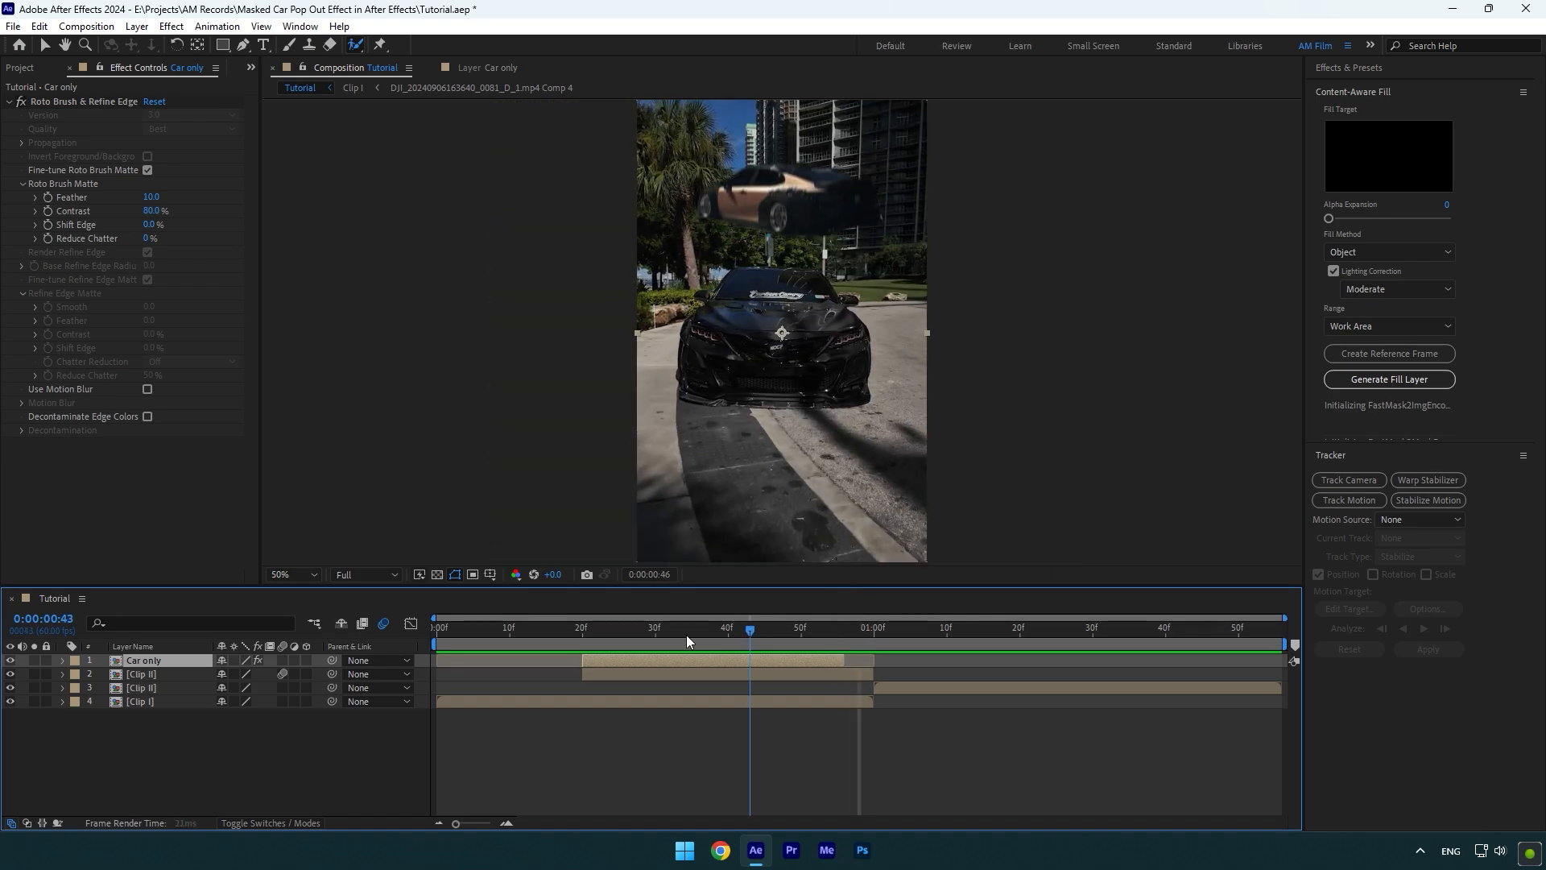
left_click(516, 627)
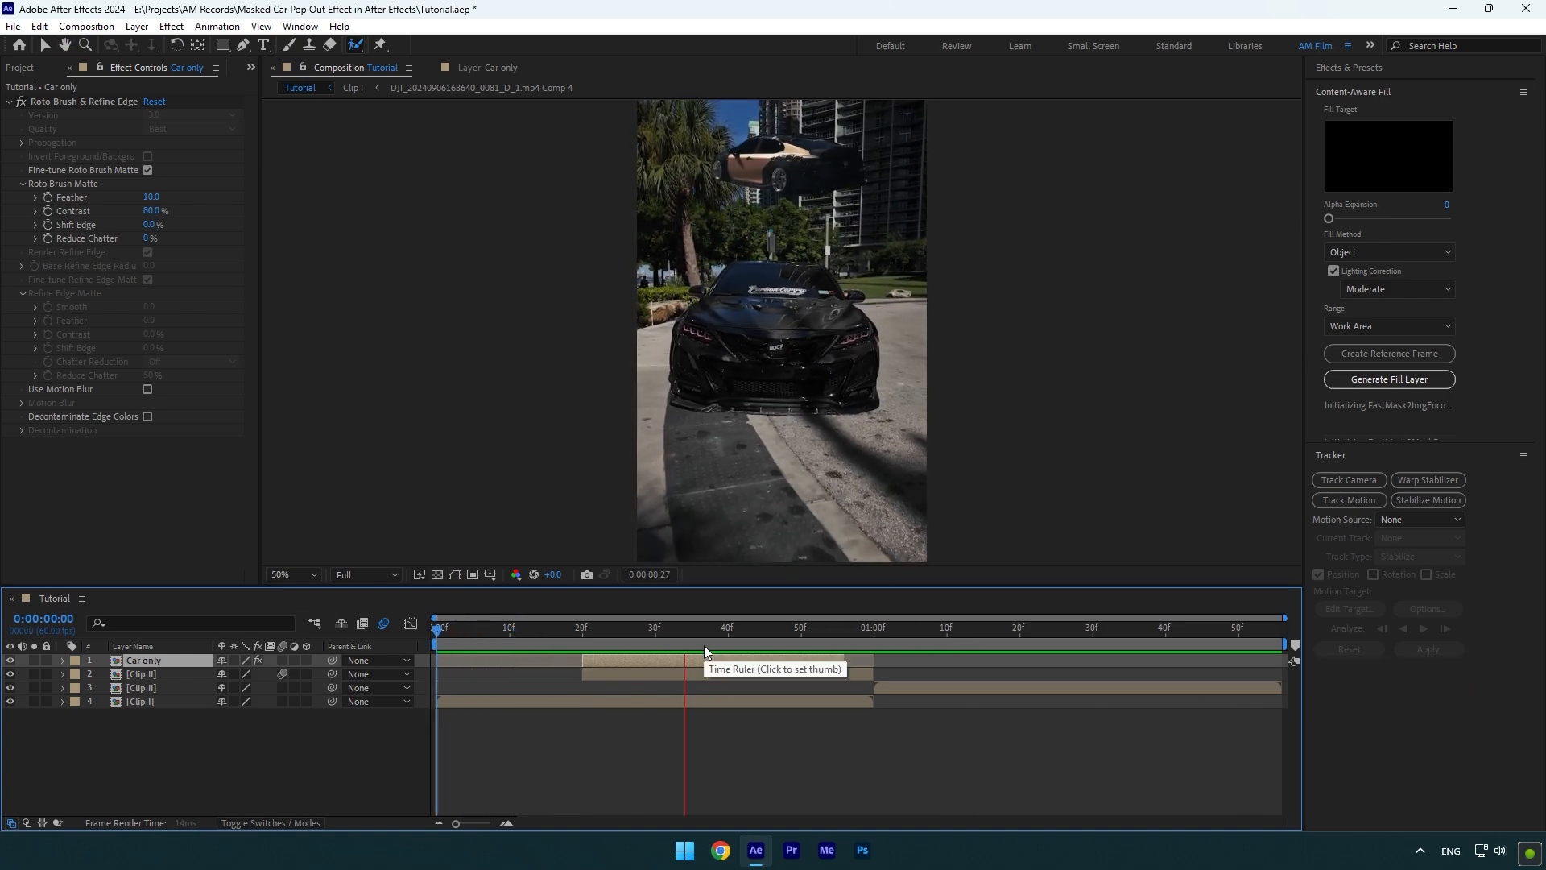
left_click(582, 626)
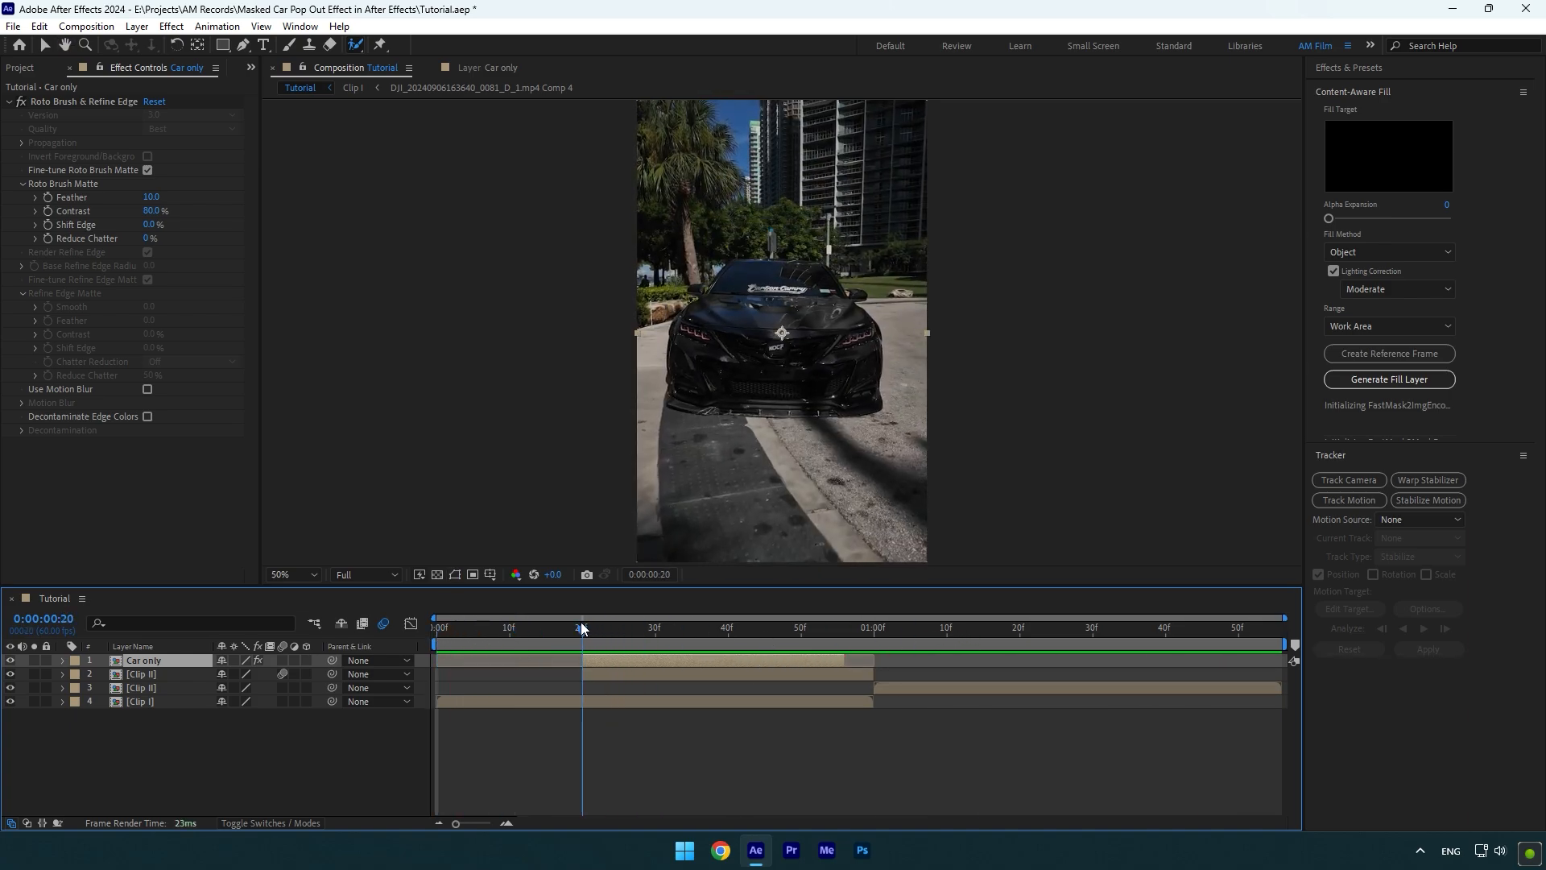